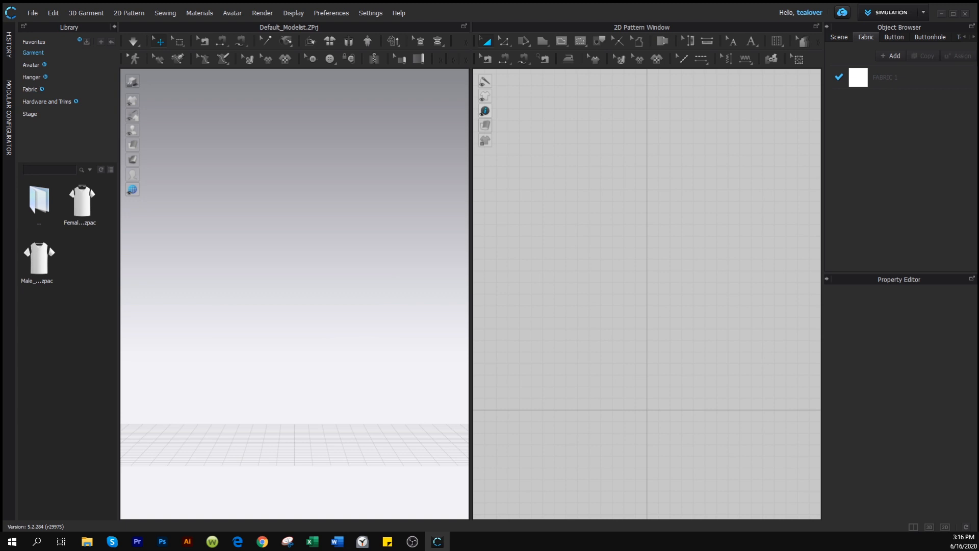
mouse_move(325, 104)
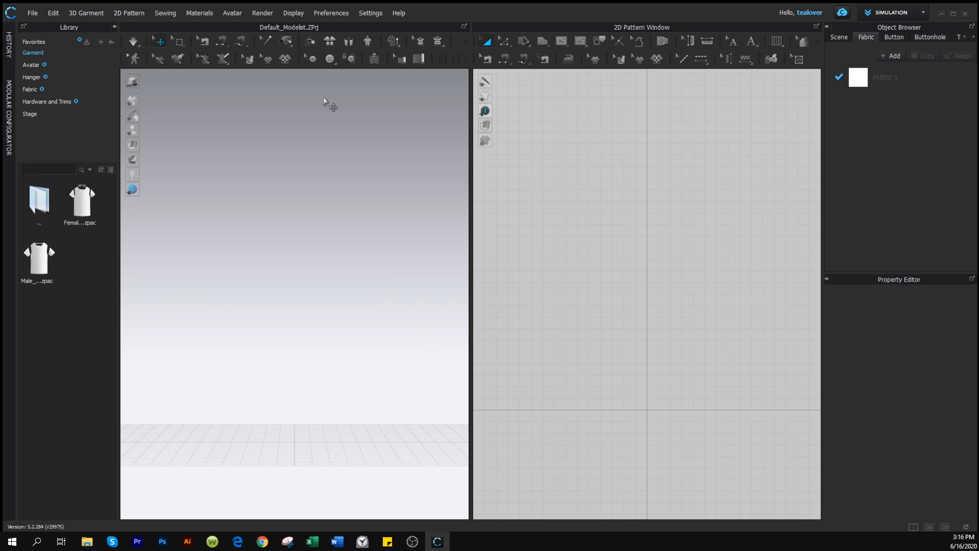
- Open User Settings from the Settings menu
click(370, 12)
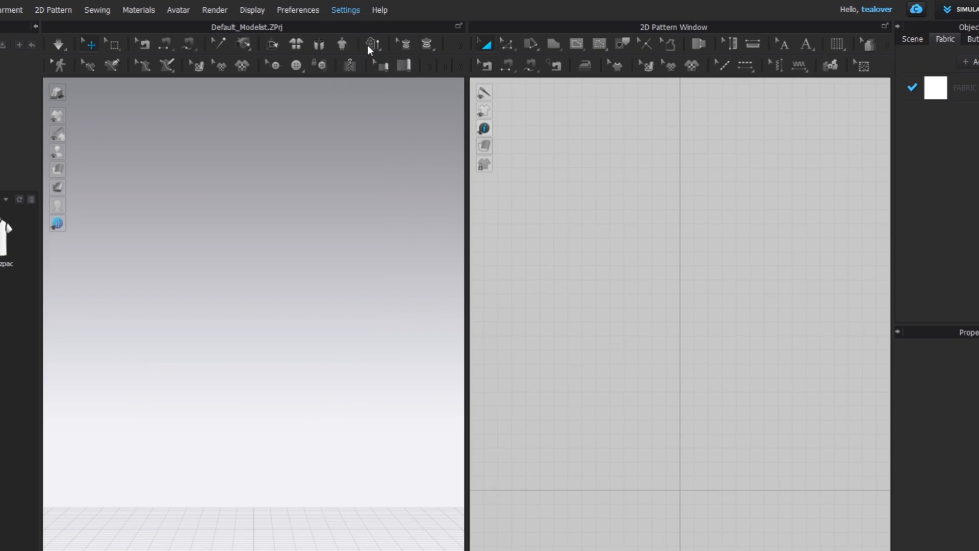
click(345, 9)
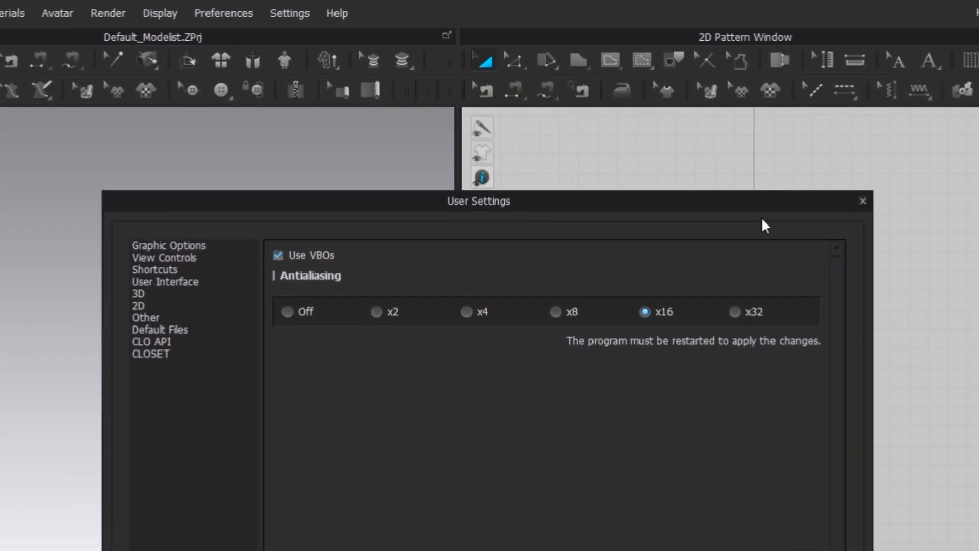
- Show View Controls and expand the Pan mouse-button list
click(154, 269)
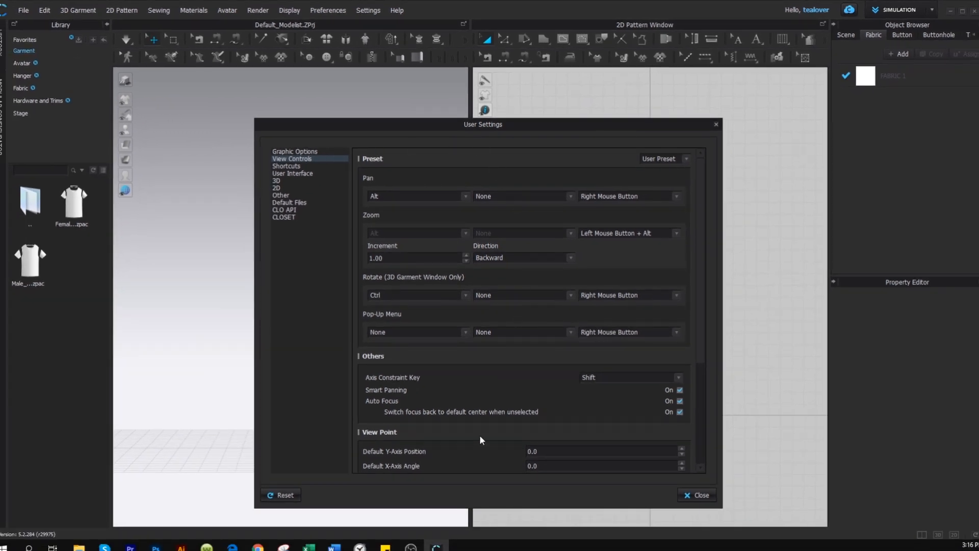
mouse_move(585, 199)
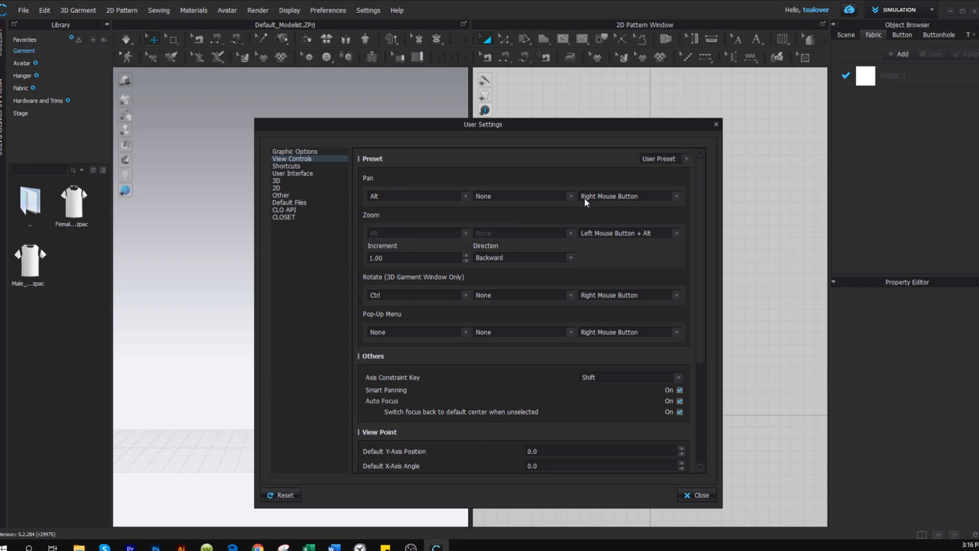
mouse_move(647, 214)
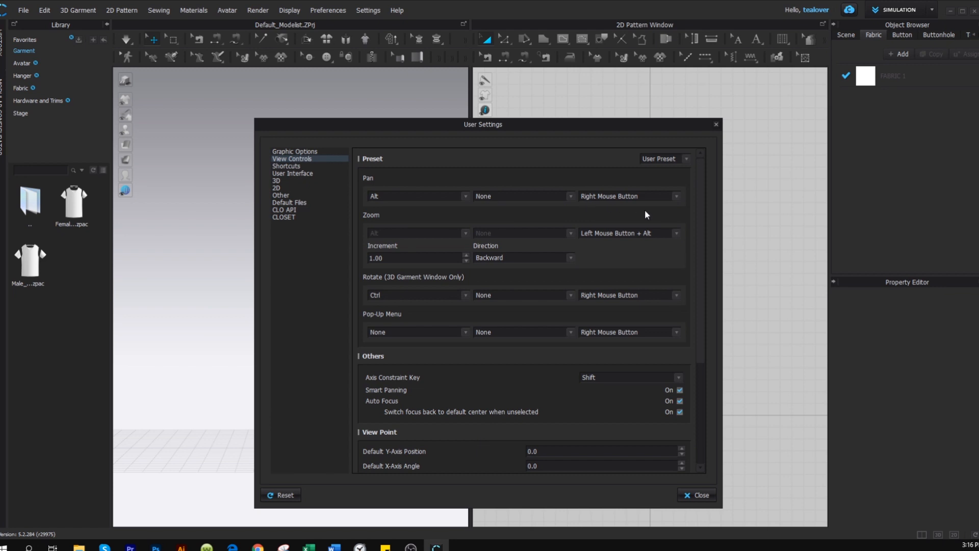
mouse_move(654, 209)
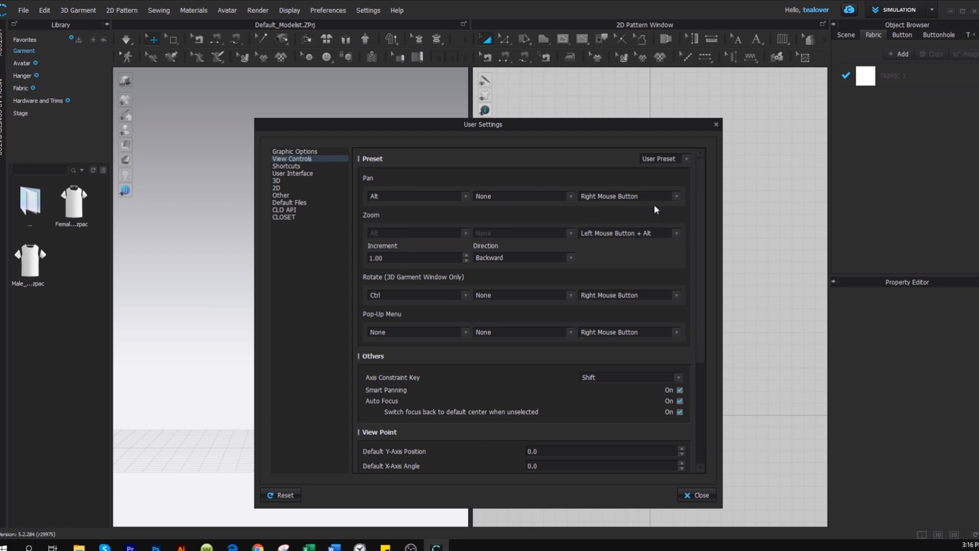
mouse_move(544, 214)
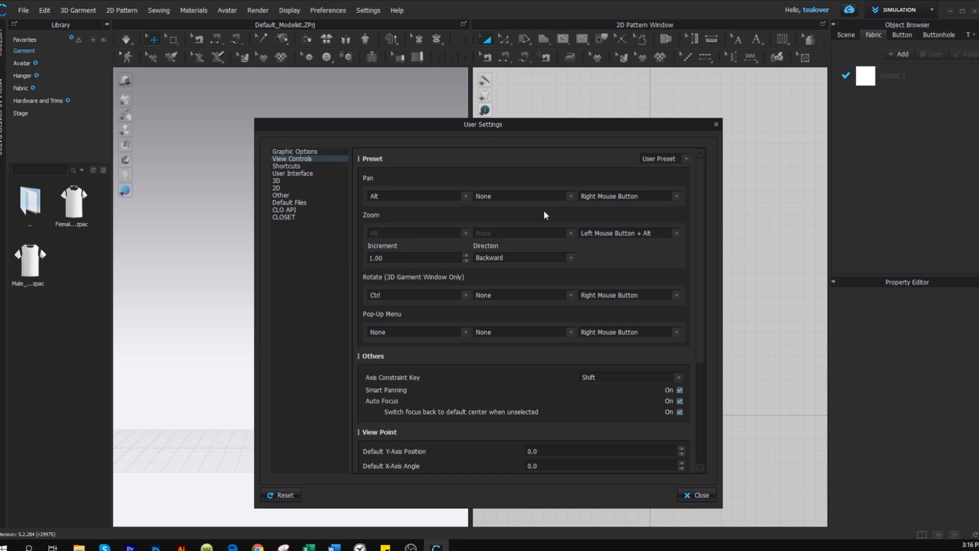
mouse_move(678, 200)
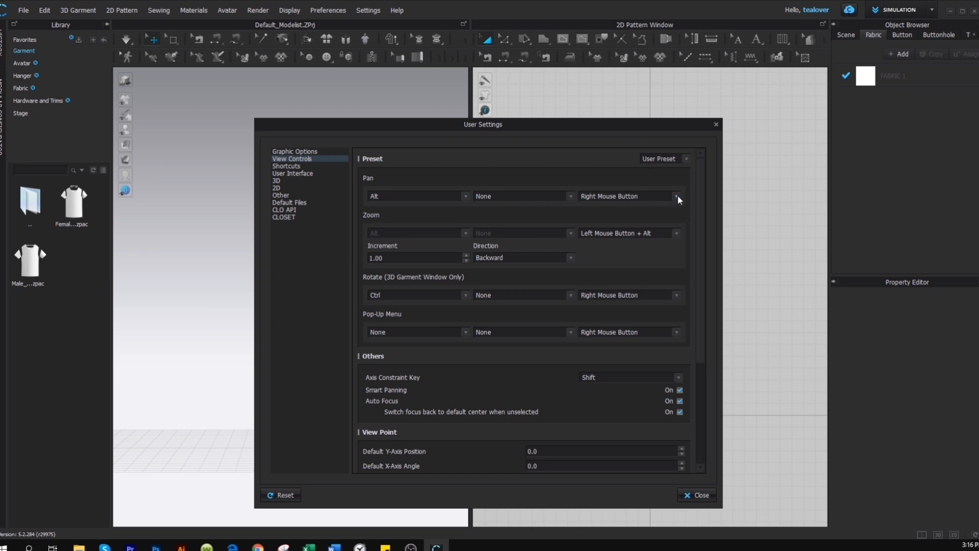
mouse_move(678, 201)
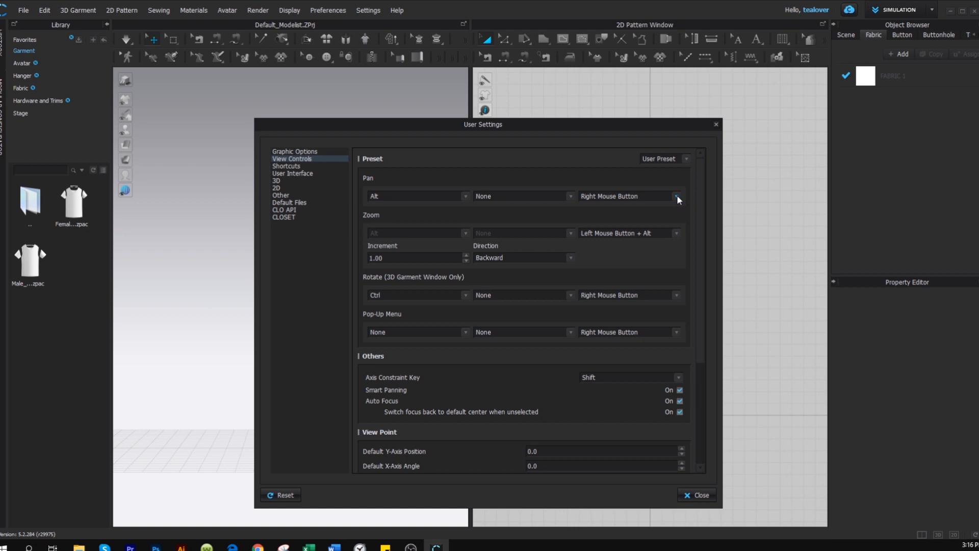
click(675, 196)
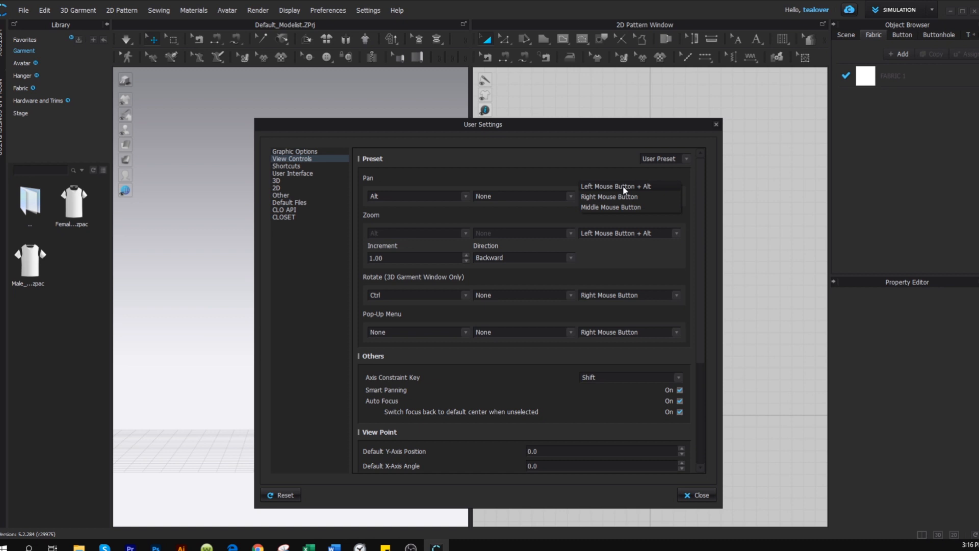
click(609, 197)
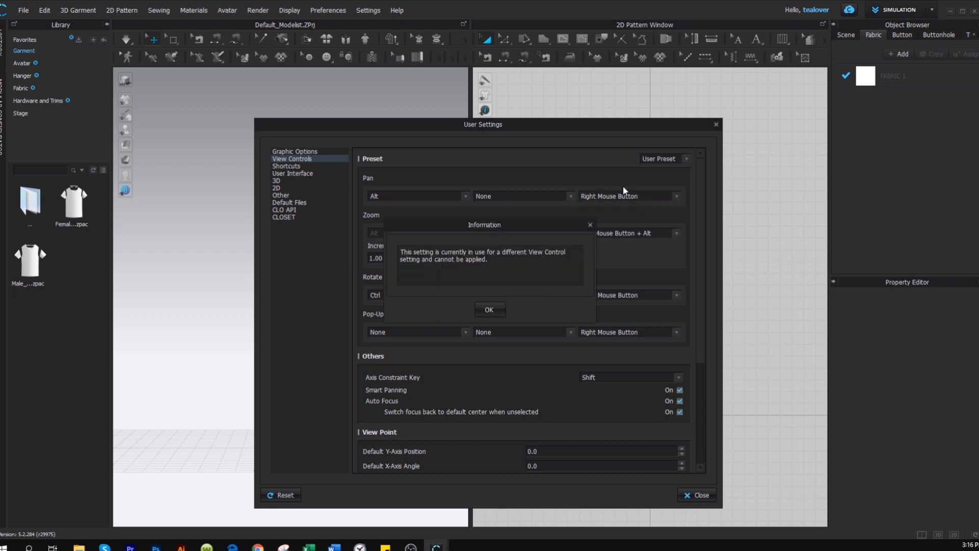
mouse_move(506, 242)
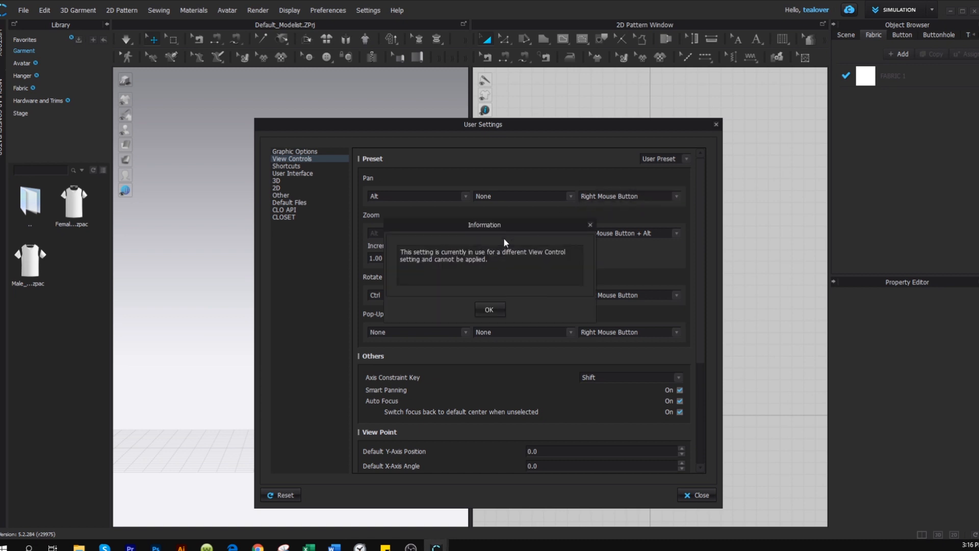
mouse_move(560, 295)
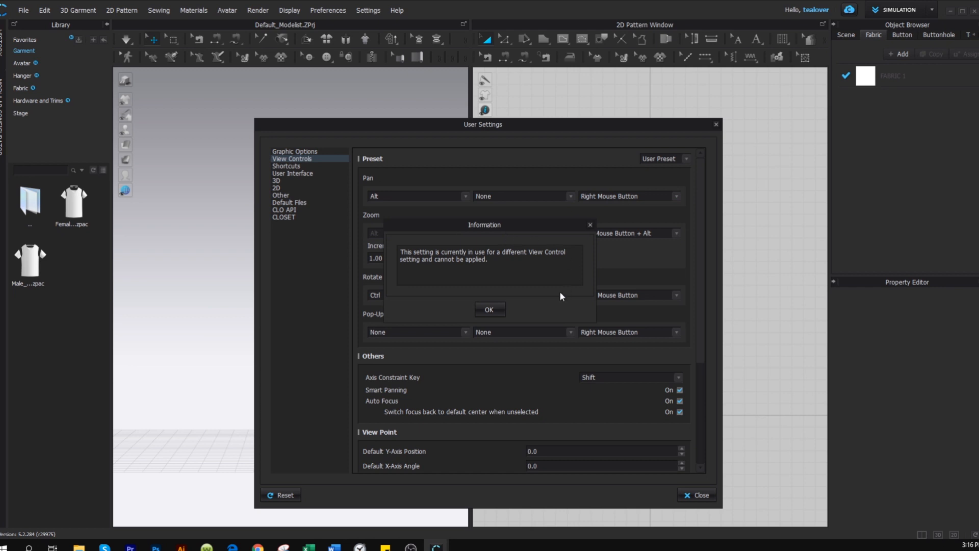
mouse_move(474, 269)
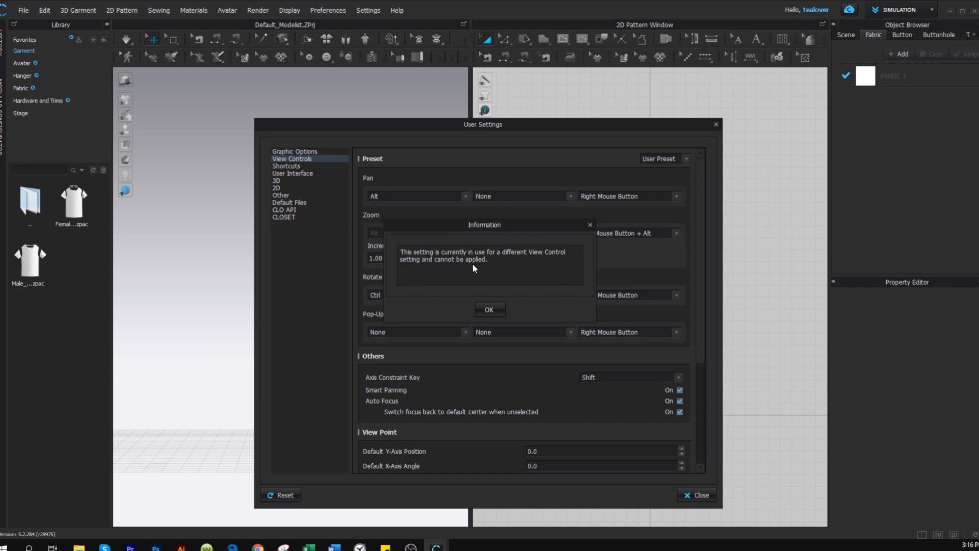
mouse_move(546, 281)
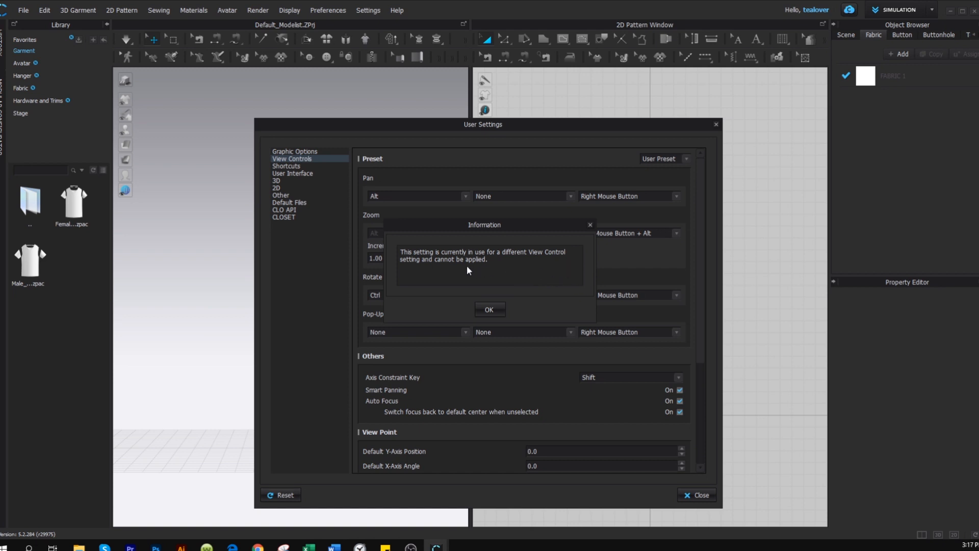
mouse_move(473, 273)
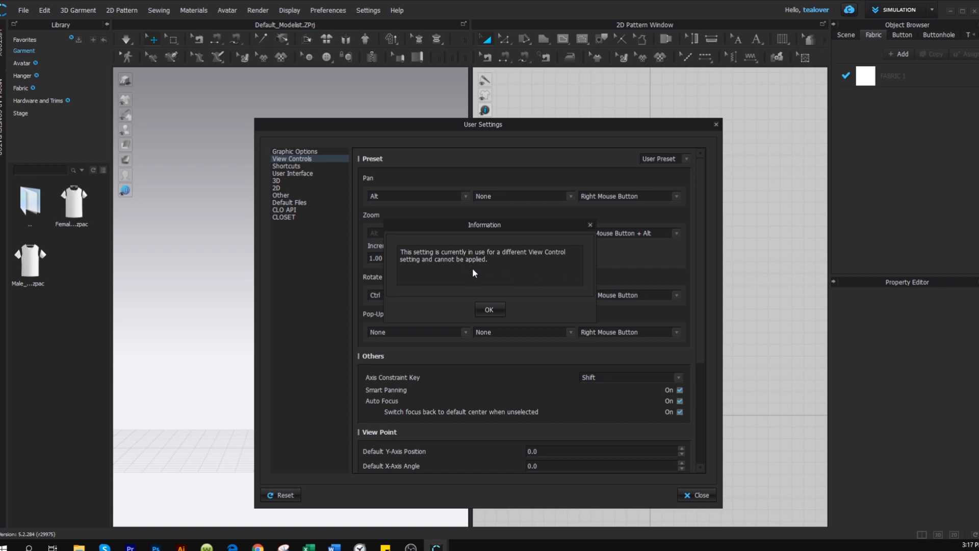
mouse_move(533, 293)
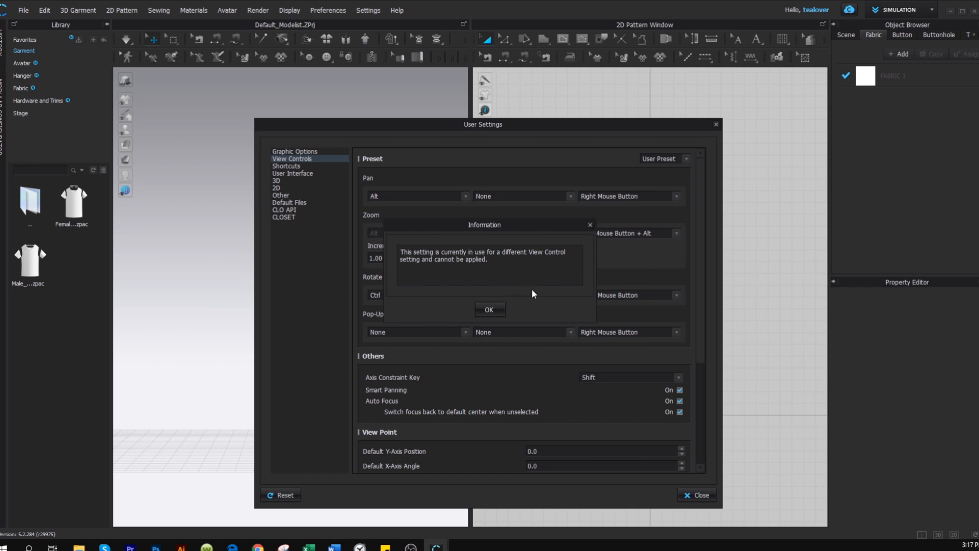
click(489, 310)
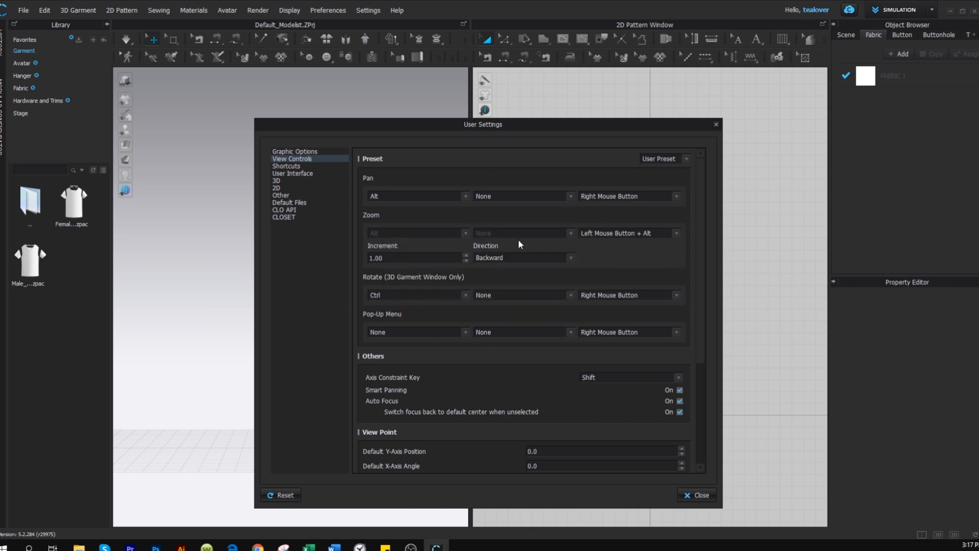
mouse_move(667, 244)
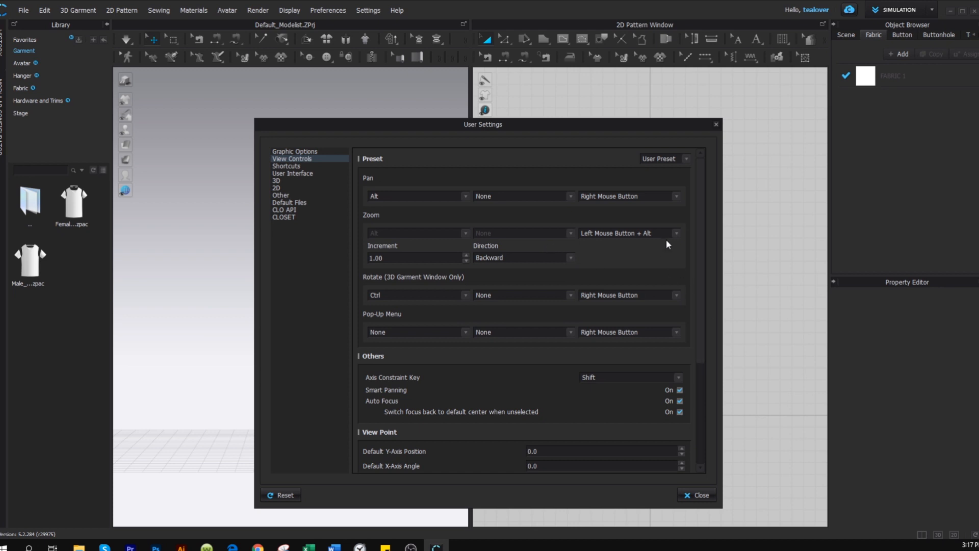
mouse_move(676, 243)
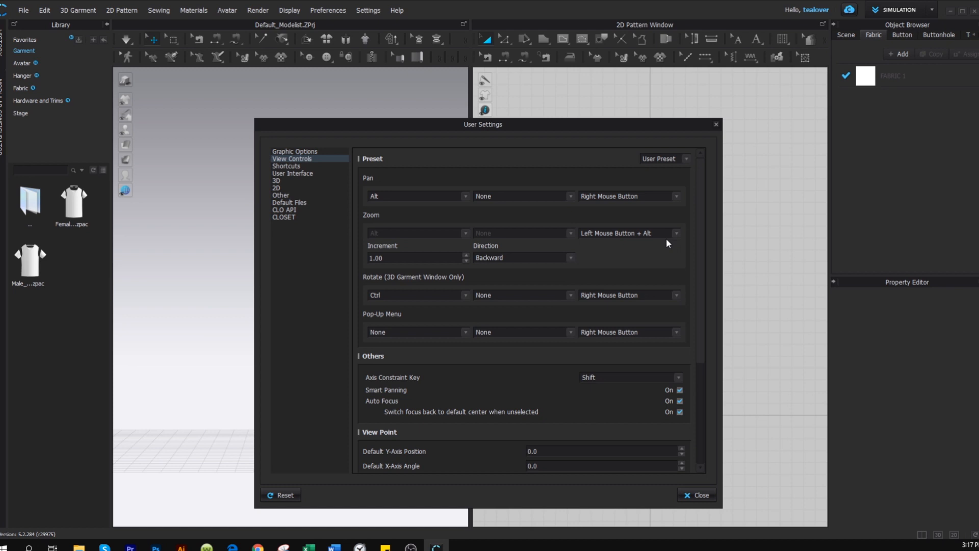
mouse_move(396, 183)
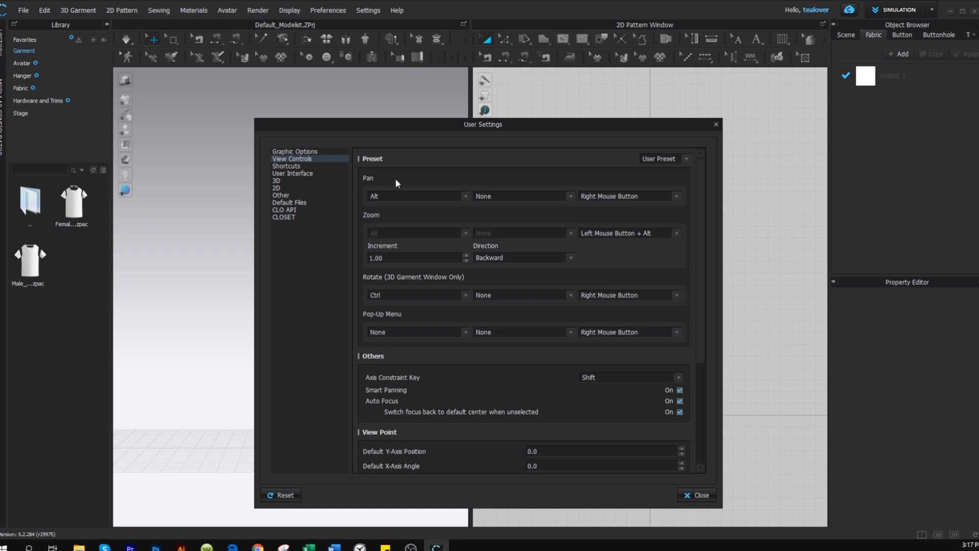
mouse_move(676, 245)
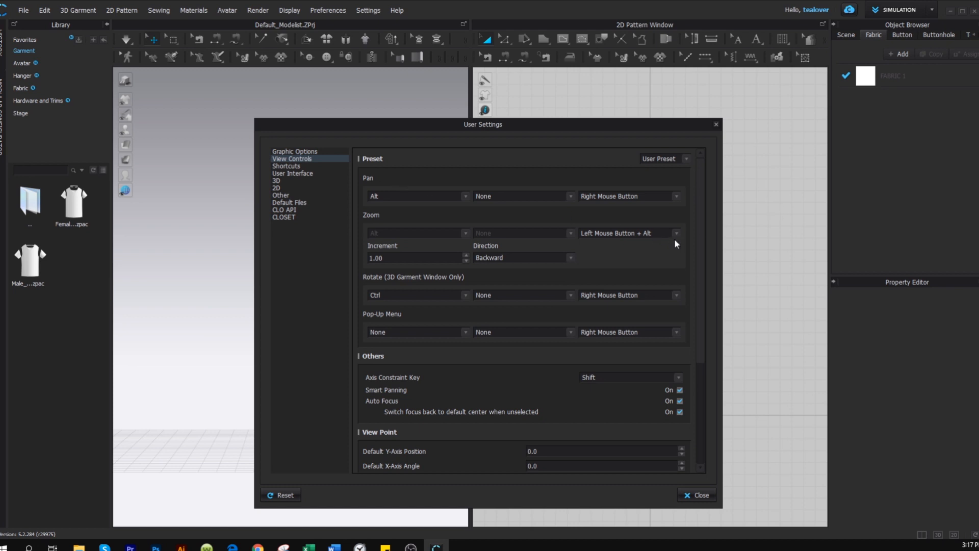
- Assign the middle mouse button to Zoom
click(676, 233)
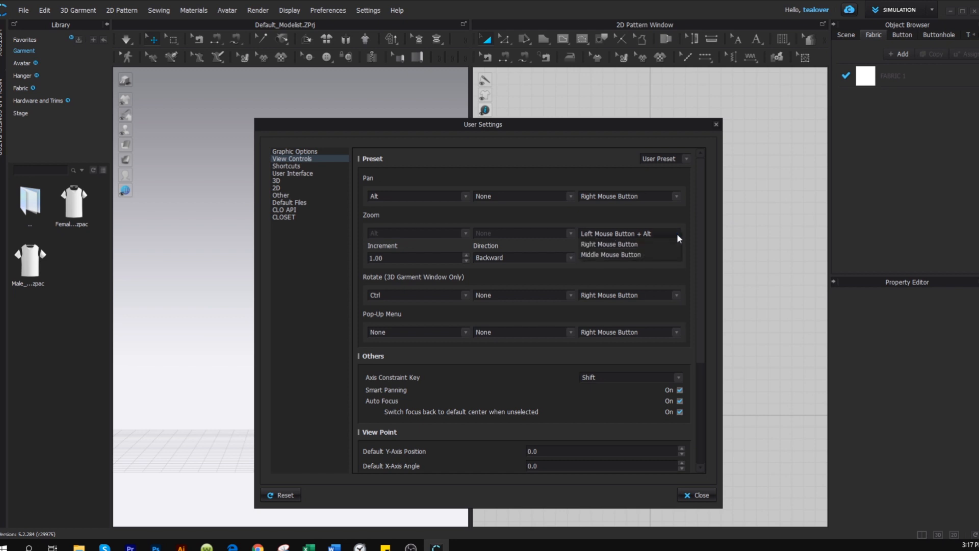
mouse_move(615, 259)
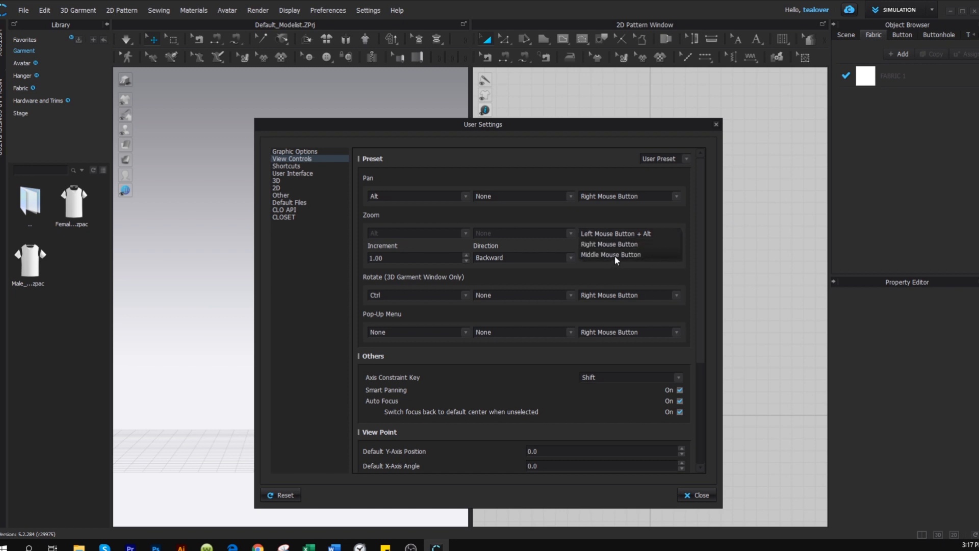
click(610, 254)
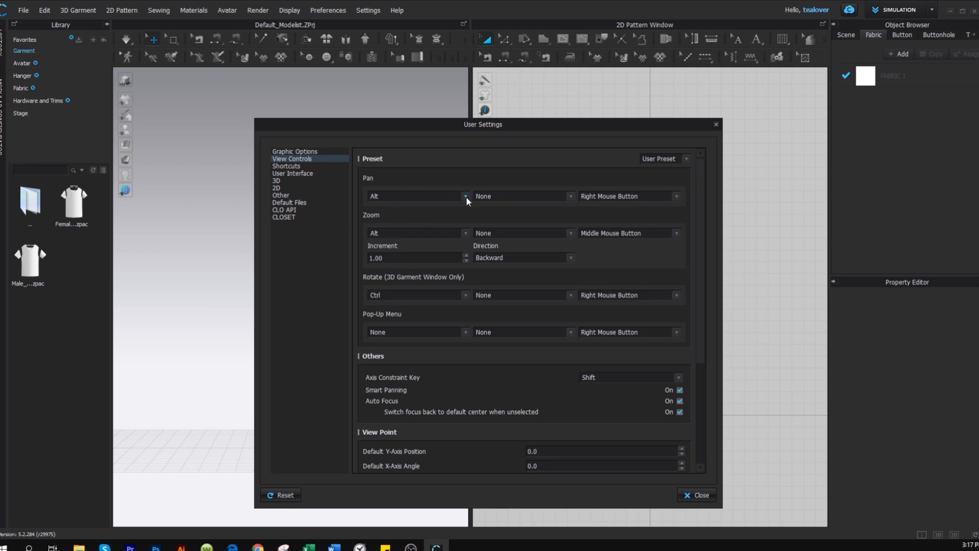
mouse_move(668, 196)
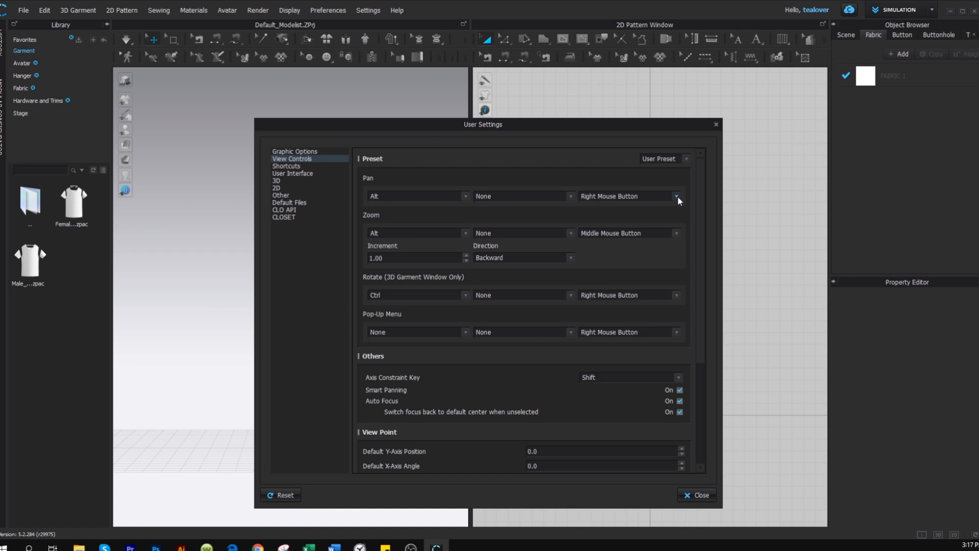
- Set Pan to Alt plus left button and remove Zoom's Alt modifier
click(677, 196)
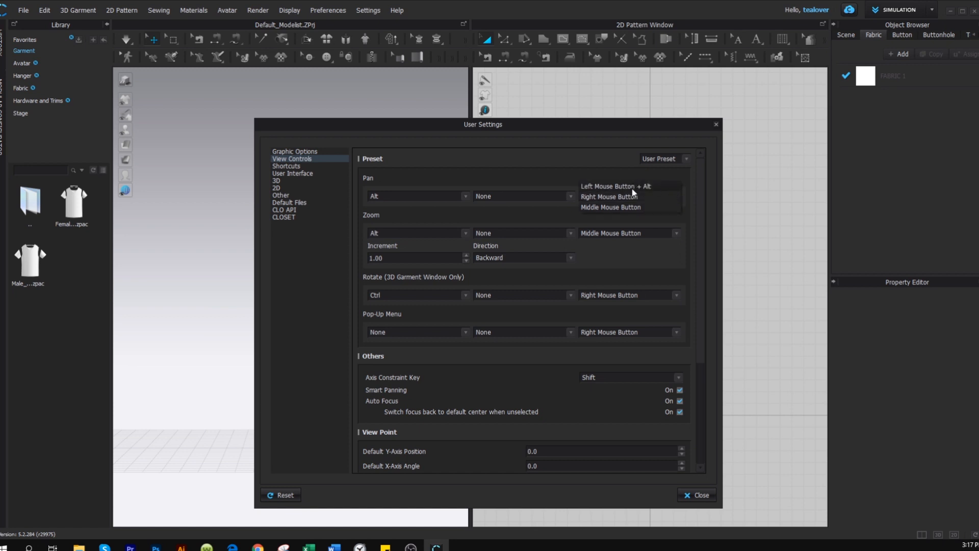
click(615, 186)
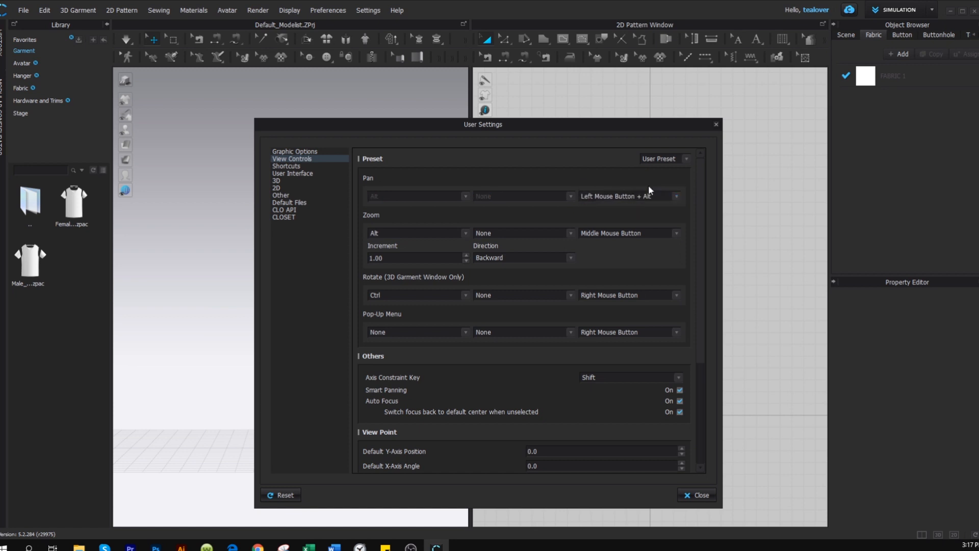
mouse_move(674, 214)
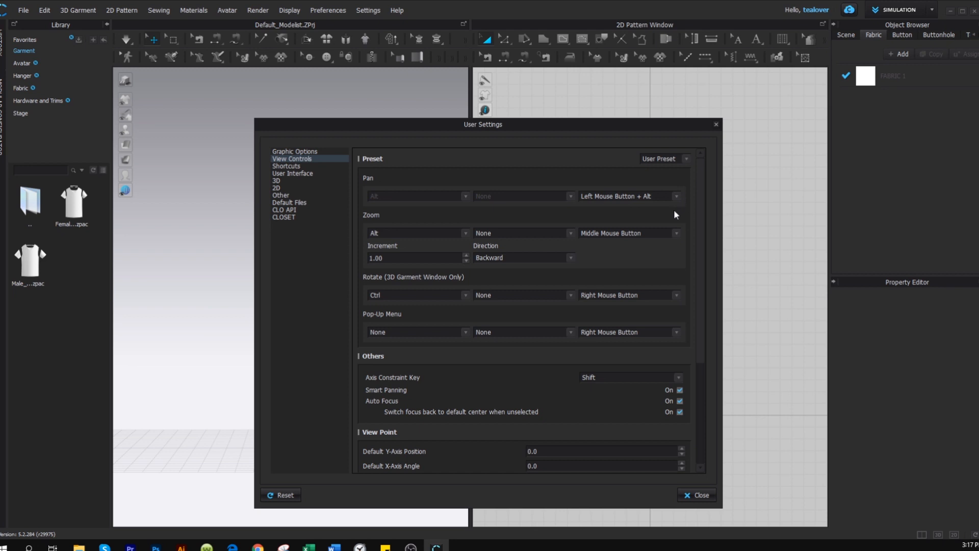
mouse_move(632, 219)
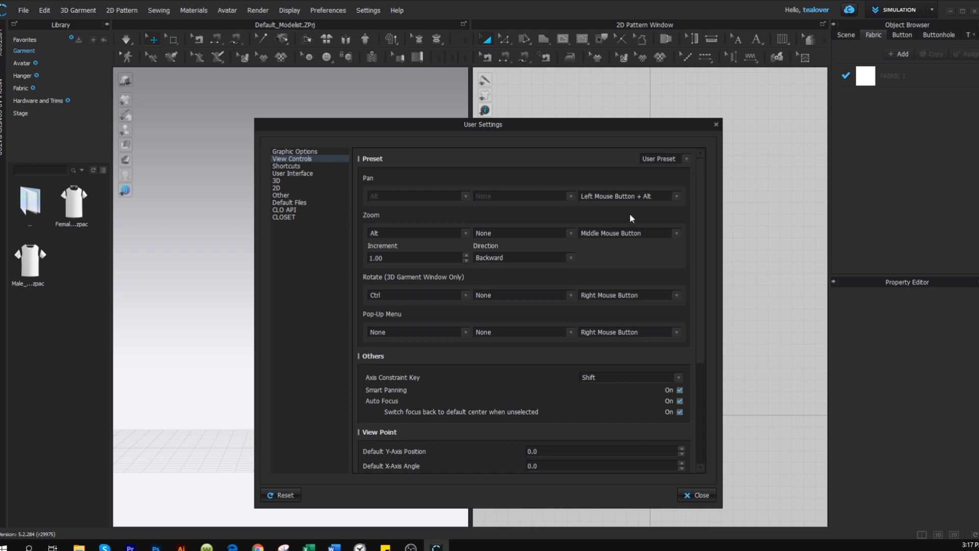
mouse_move(362, 225)
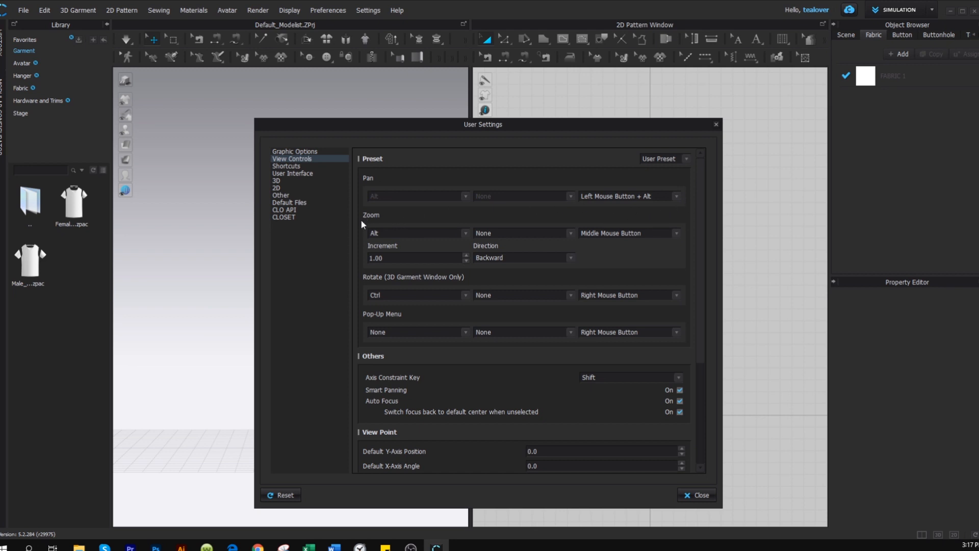
mouse_move(405, 242)
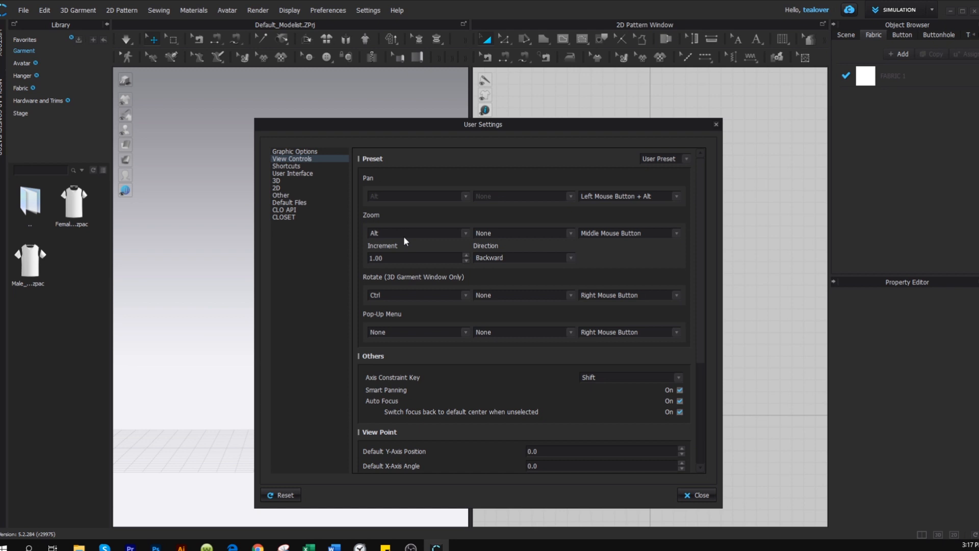
mouse_move(457, 236)
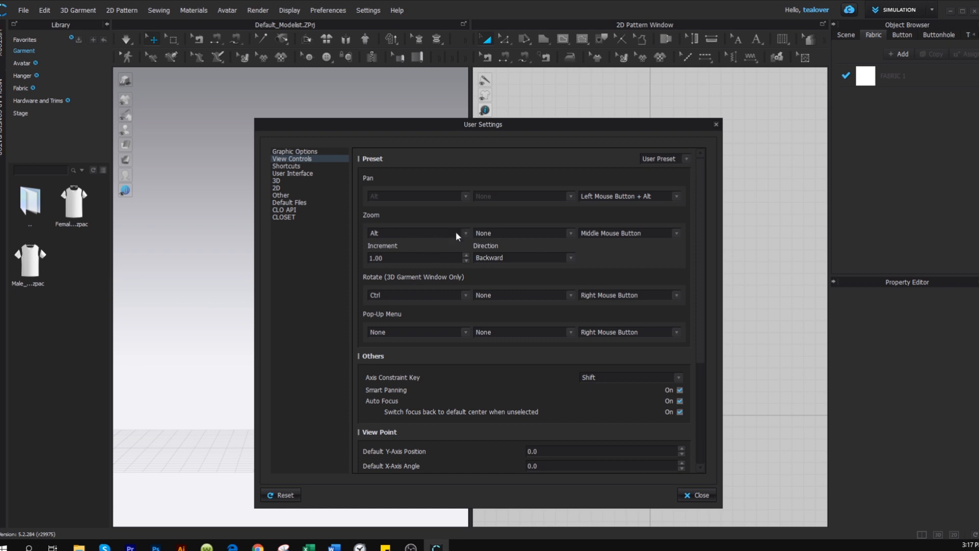
click(416, 233)
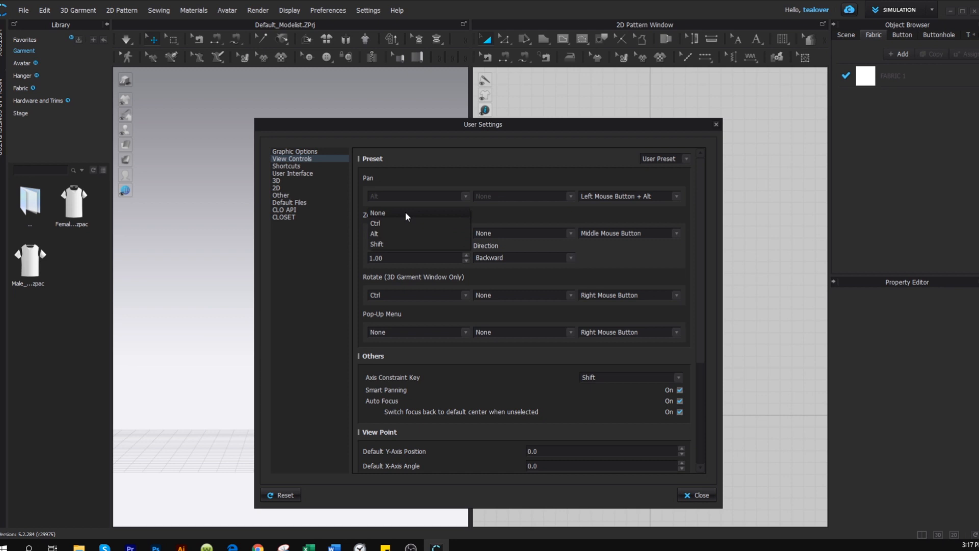
click(378, 213)
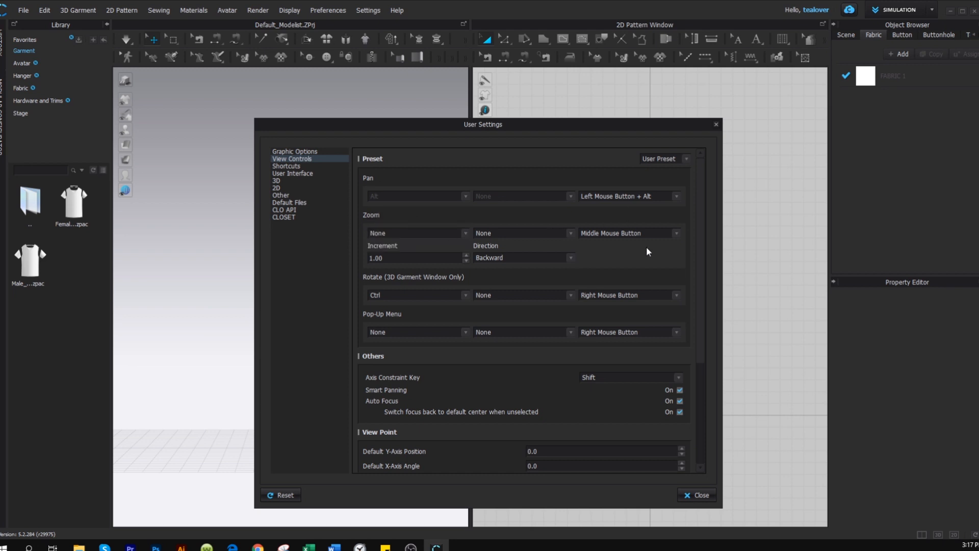
mouse_move(651, 250)
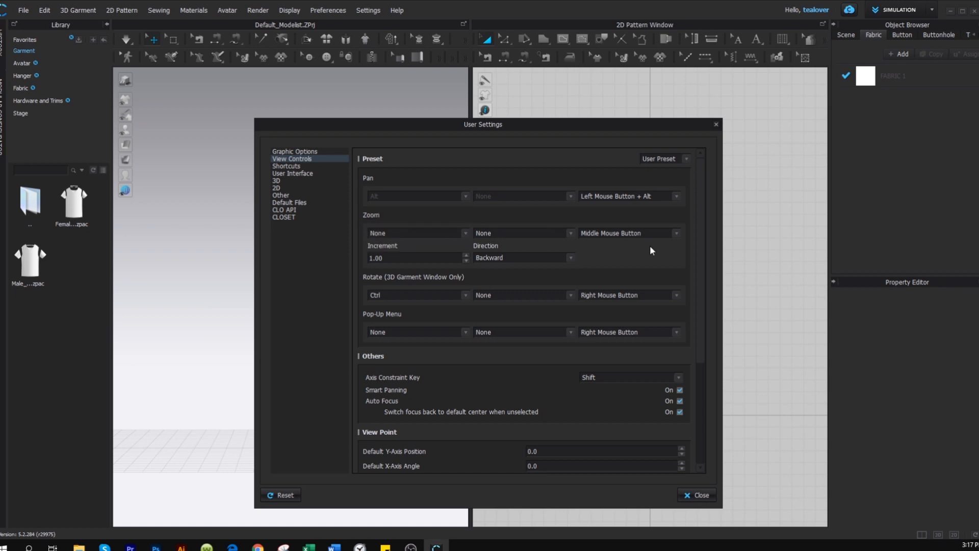
mouse_move(416, 253)
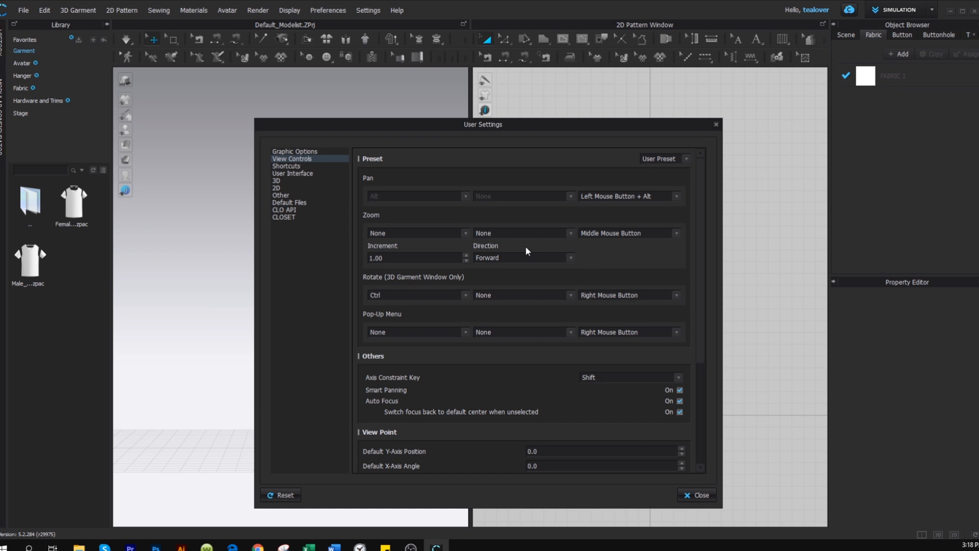
mouse_move(584, 266)
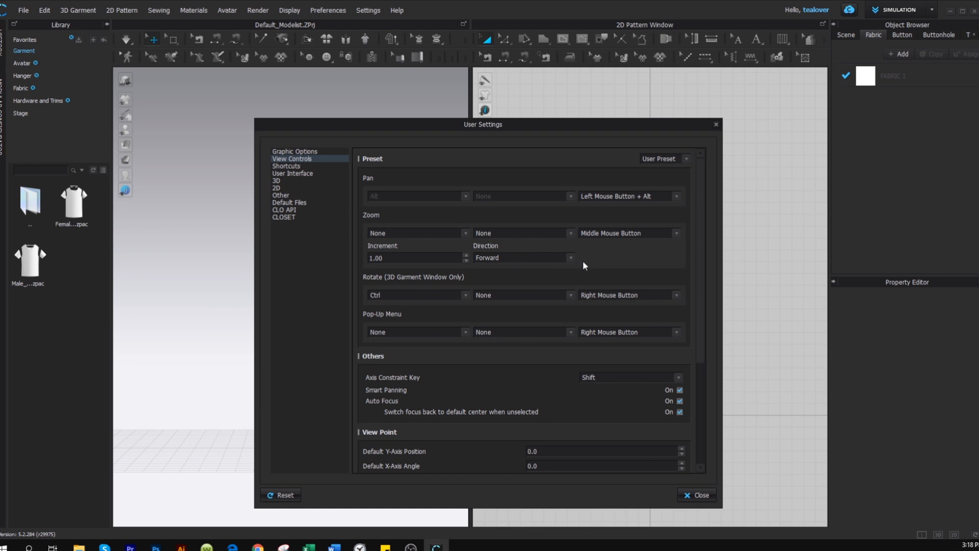
mouse_move(593, 265)
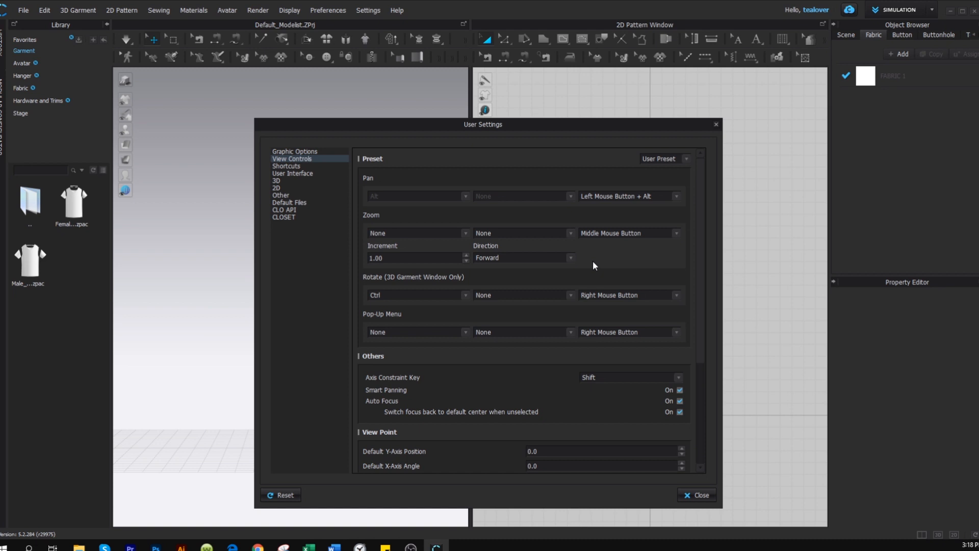
mouse_move(594, 259)
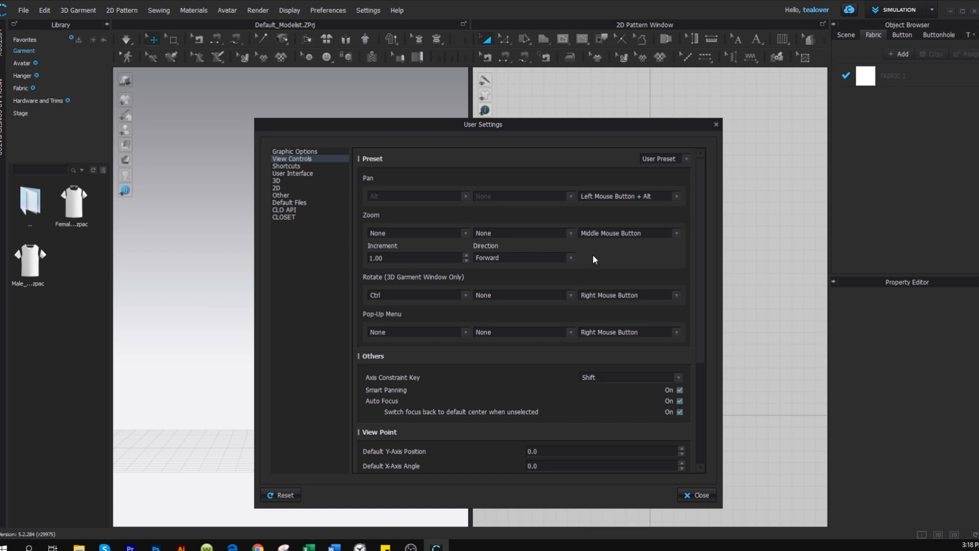
mouse_move(596, 256)
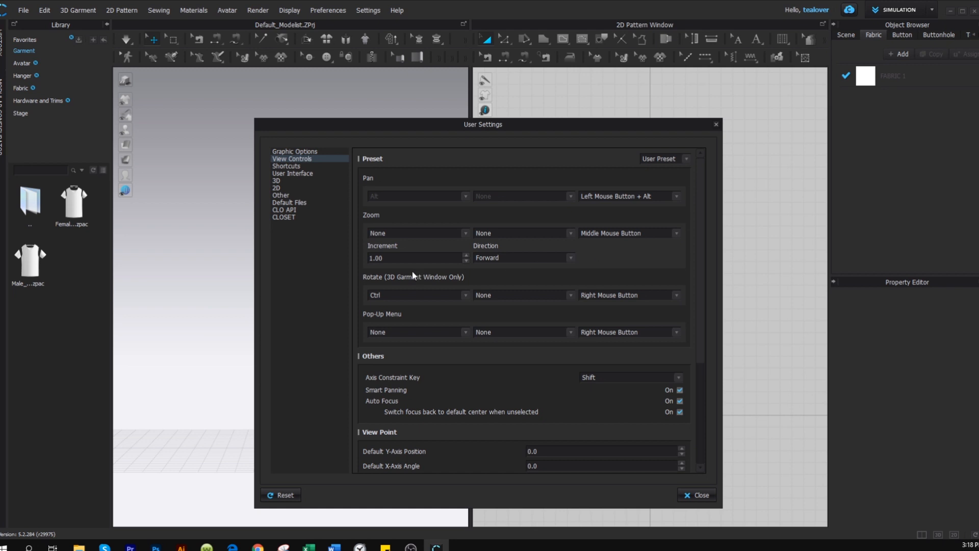
mouse_move(475, 281)
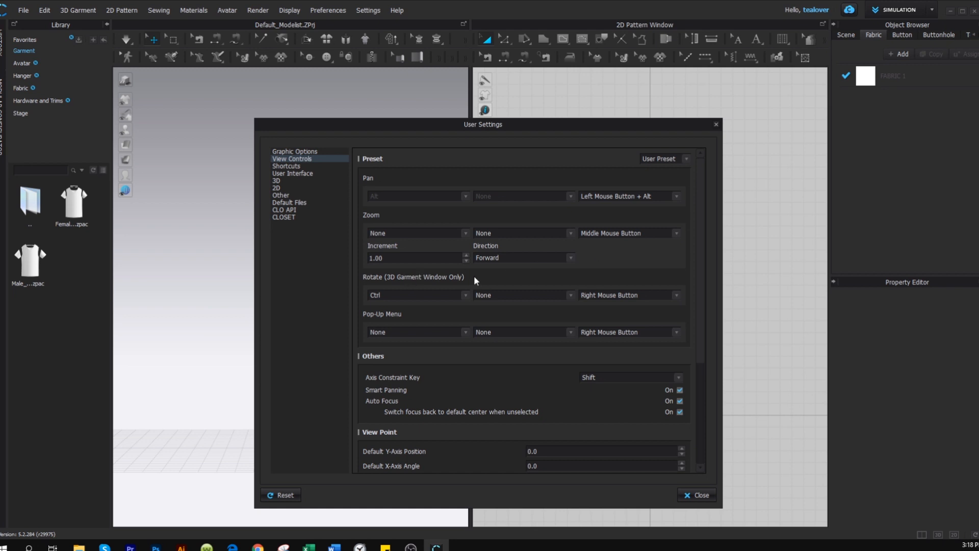
mouse_move(396, 298)
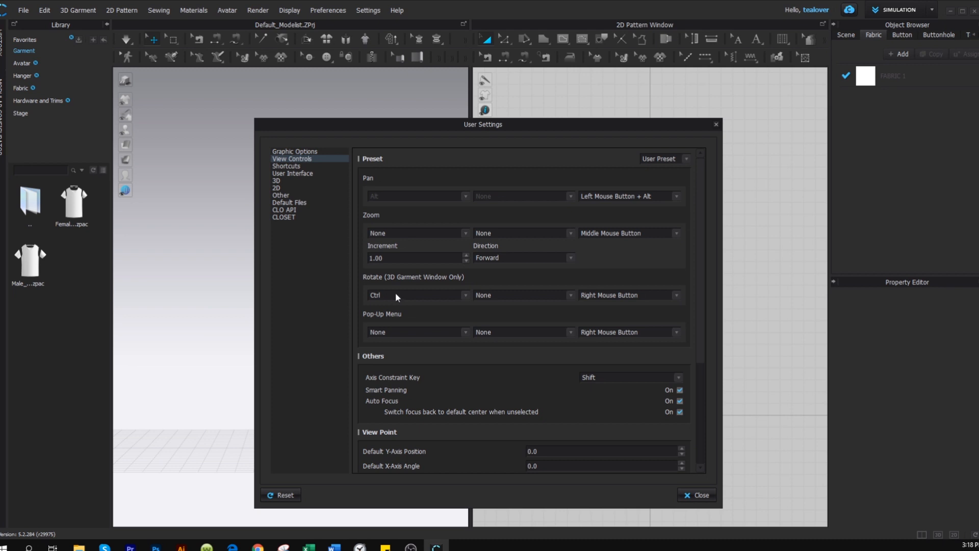
mouse_move(661, 303)
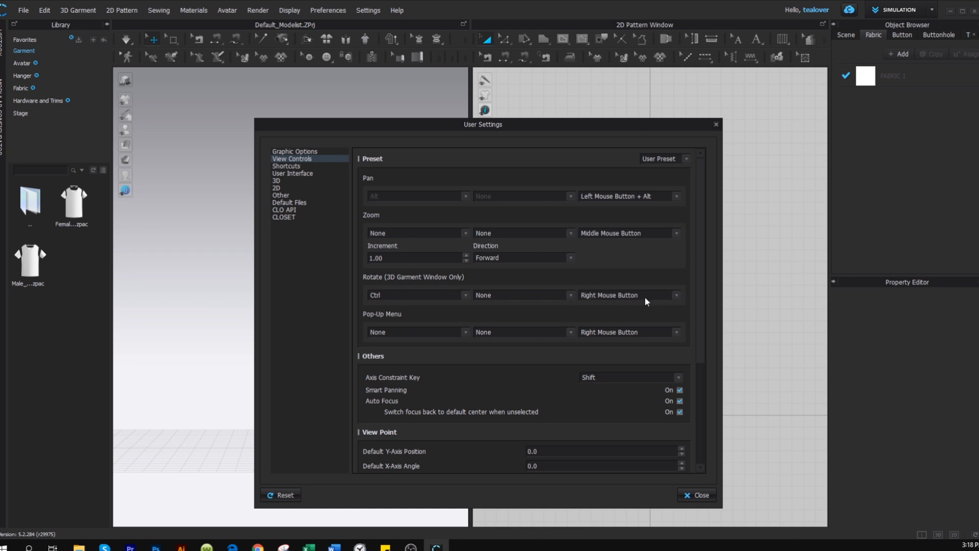
mouse_move(425, 319)
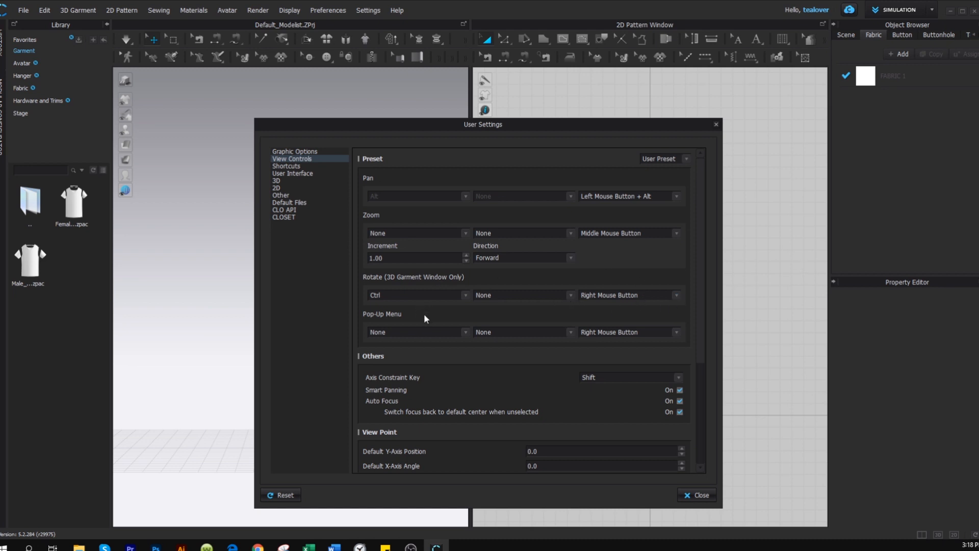
mouse_move(434, 325)
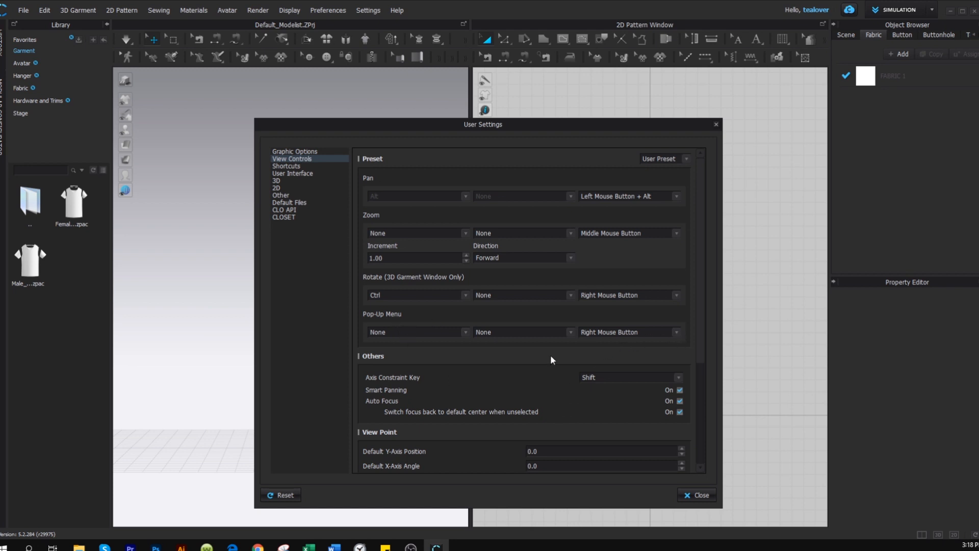
mouse_move(594, 353)
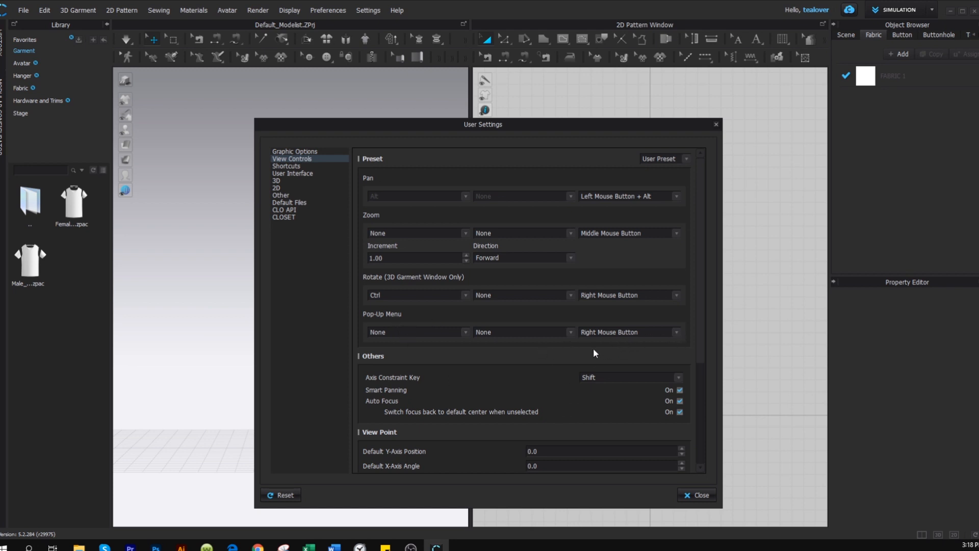
mouse_move(692, 347)
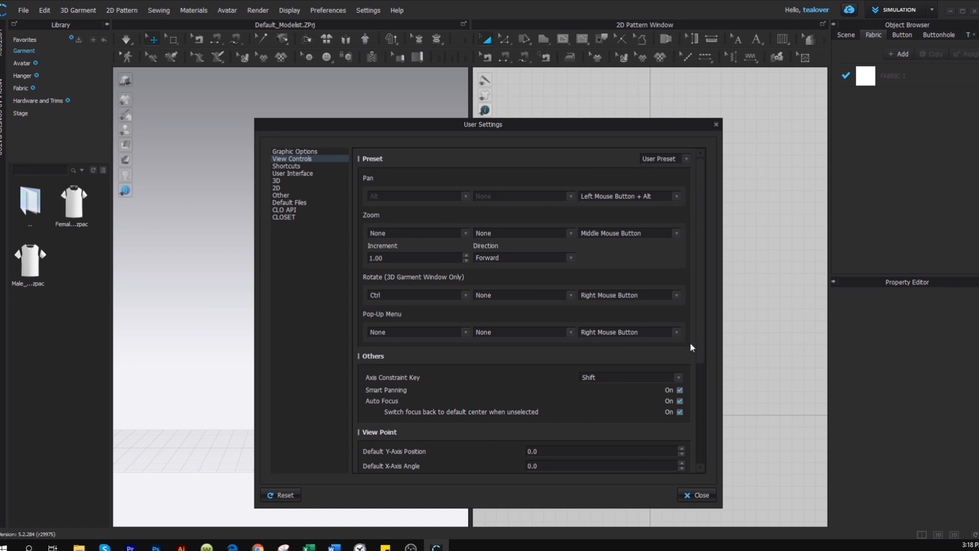
mouse_move(550, 354)
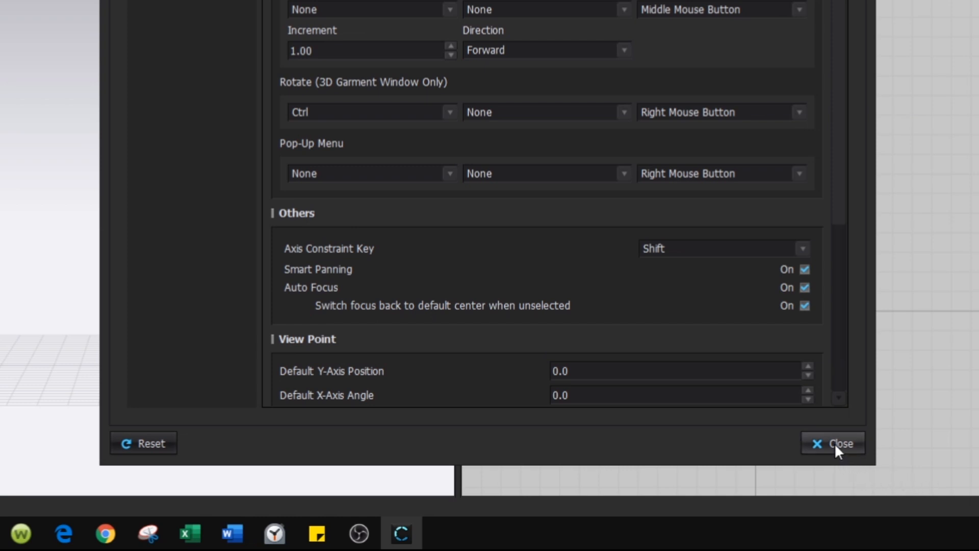
- Close the User Settings dialog
click(833, 443)
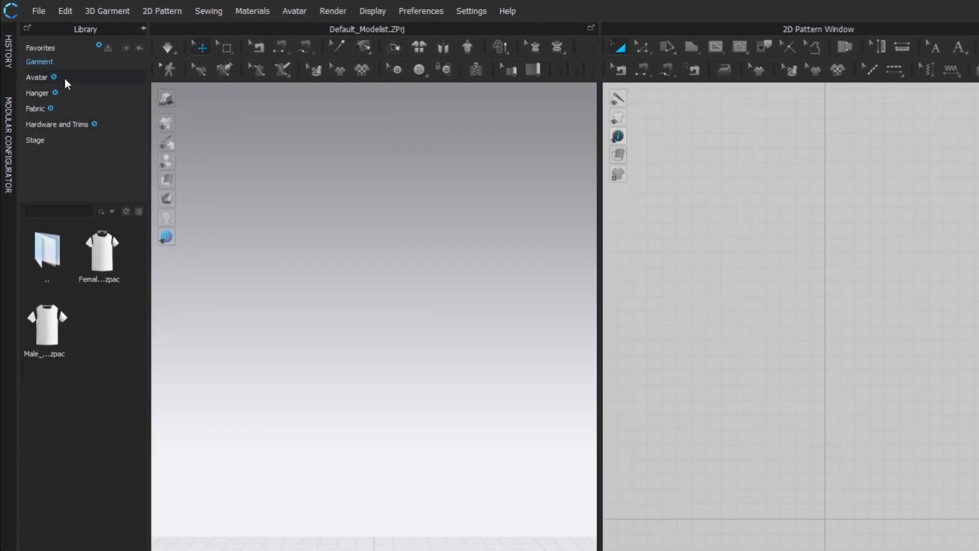
- Load the first female avatar from the Library's Avatar folder
click(36, 77)
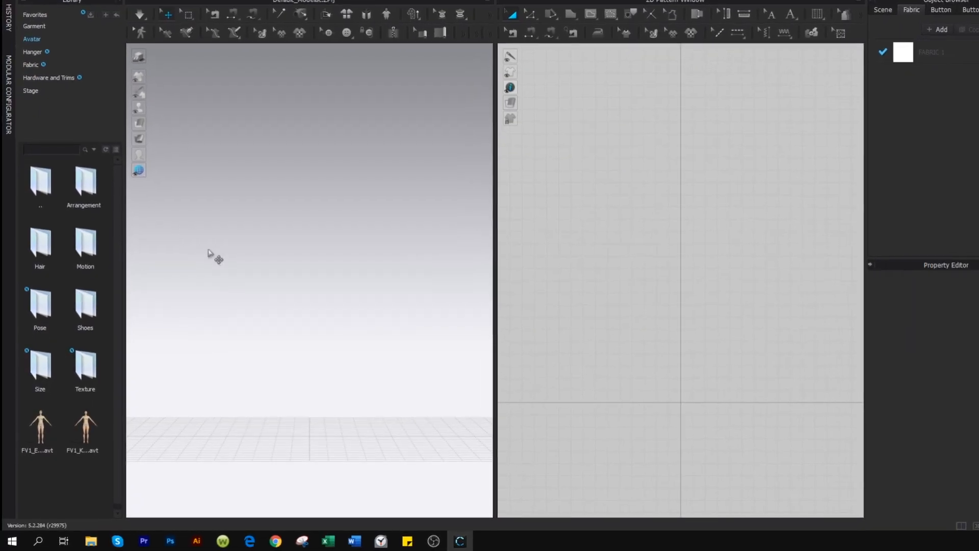
double_click(37, 430)
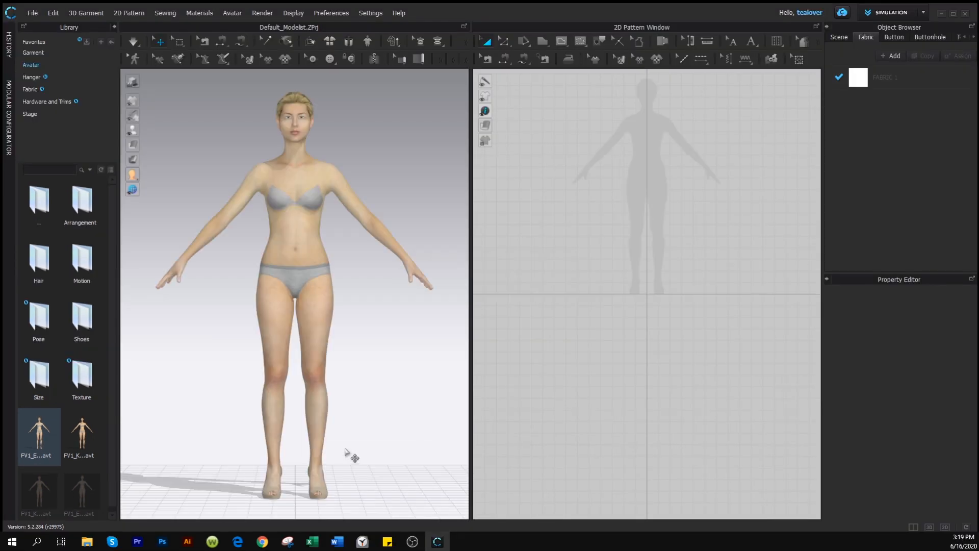
mouse_move(339, 452)
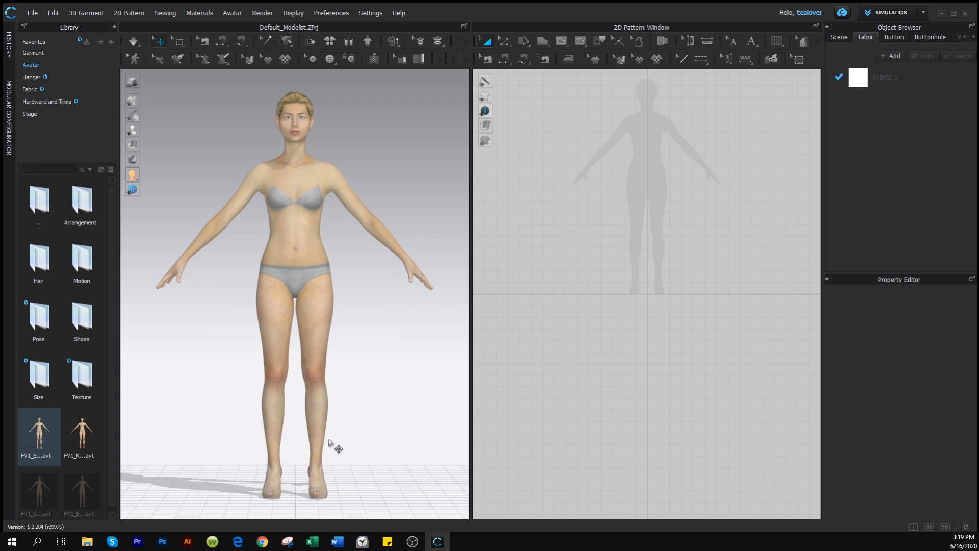
mouse_move(325, 420)
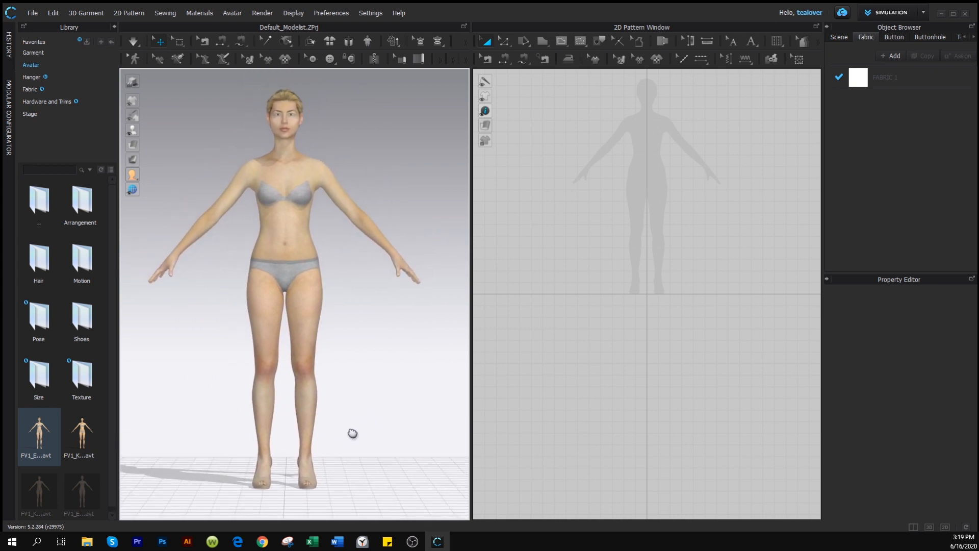
mouse_move(697, 317)
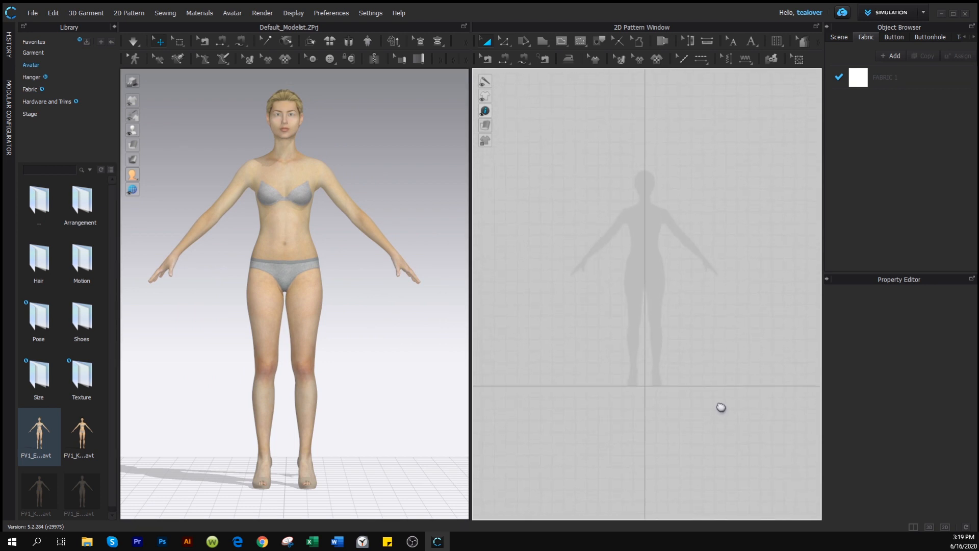
mouse_move(724, 372)
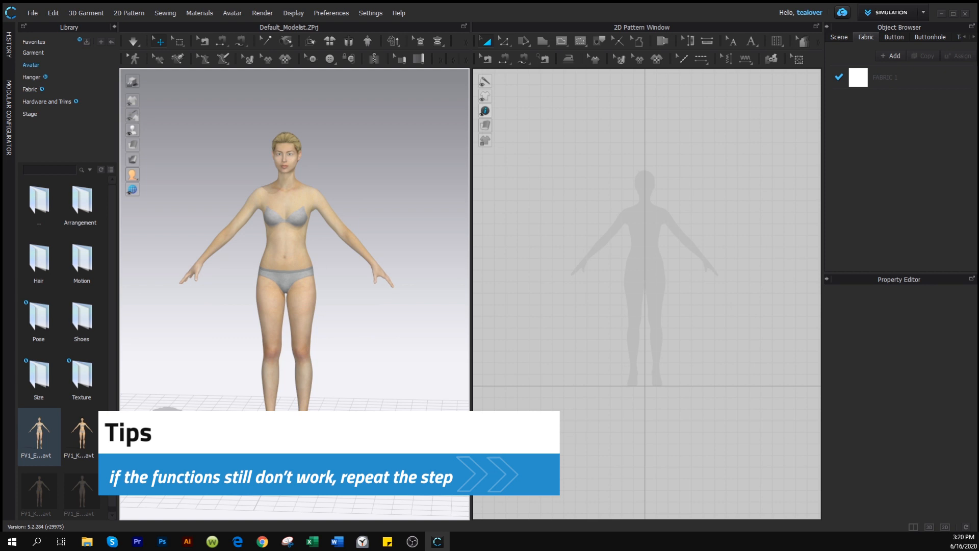
click(370, 13)
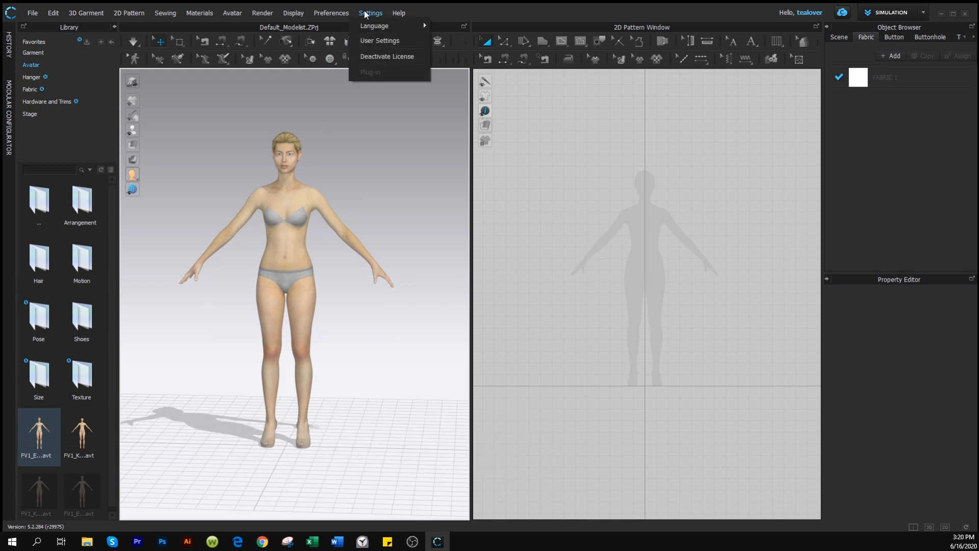
click(379, 40)
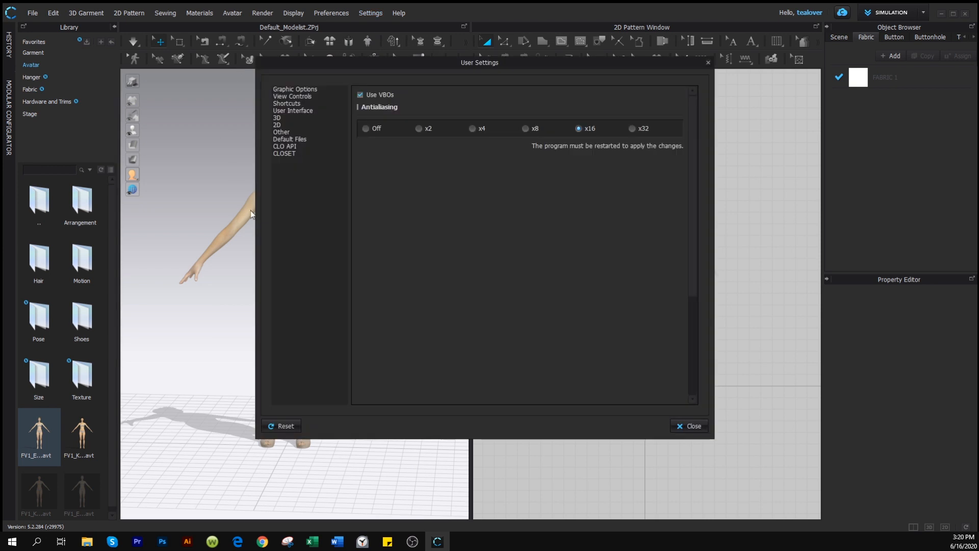
mouse_move(516, 368)
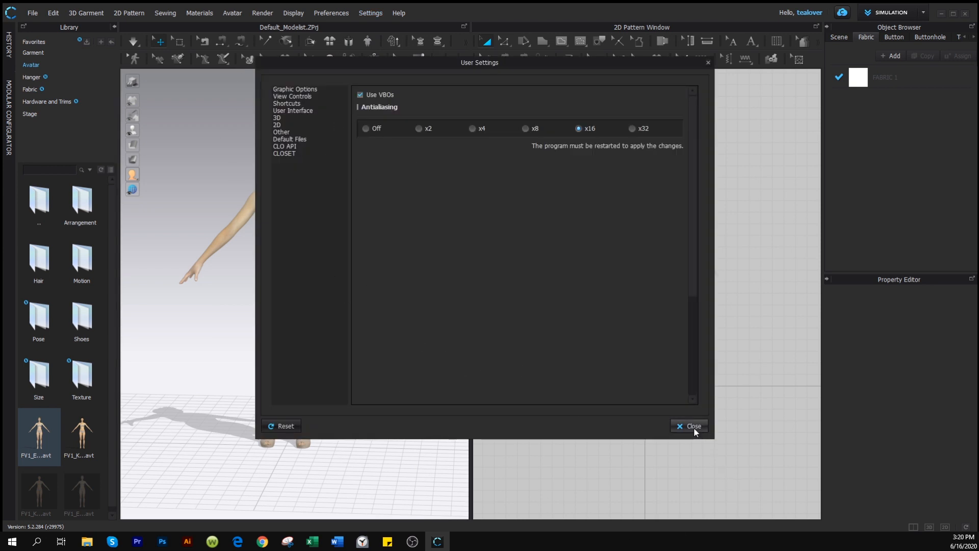
click(690, 426)
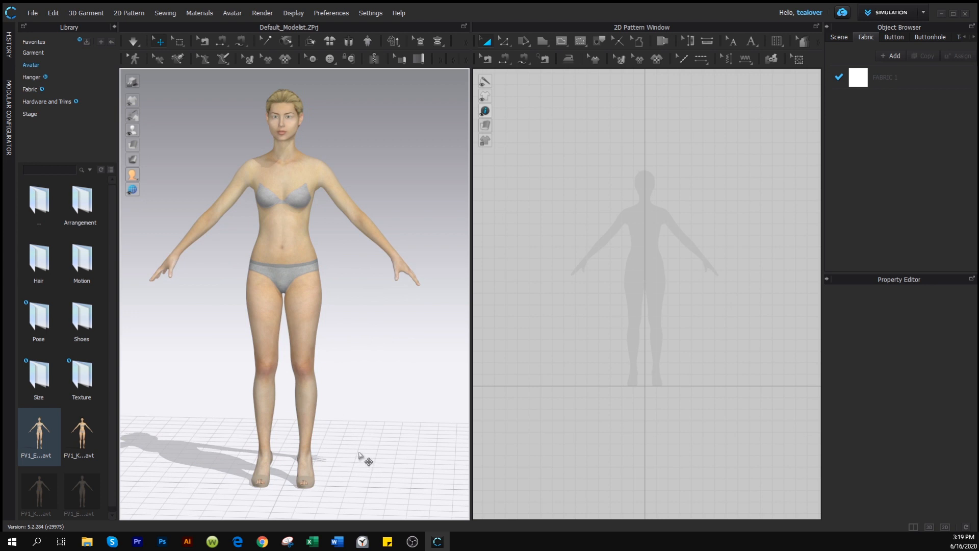